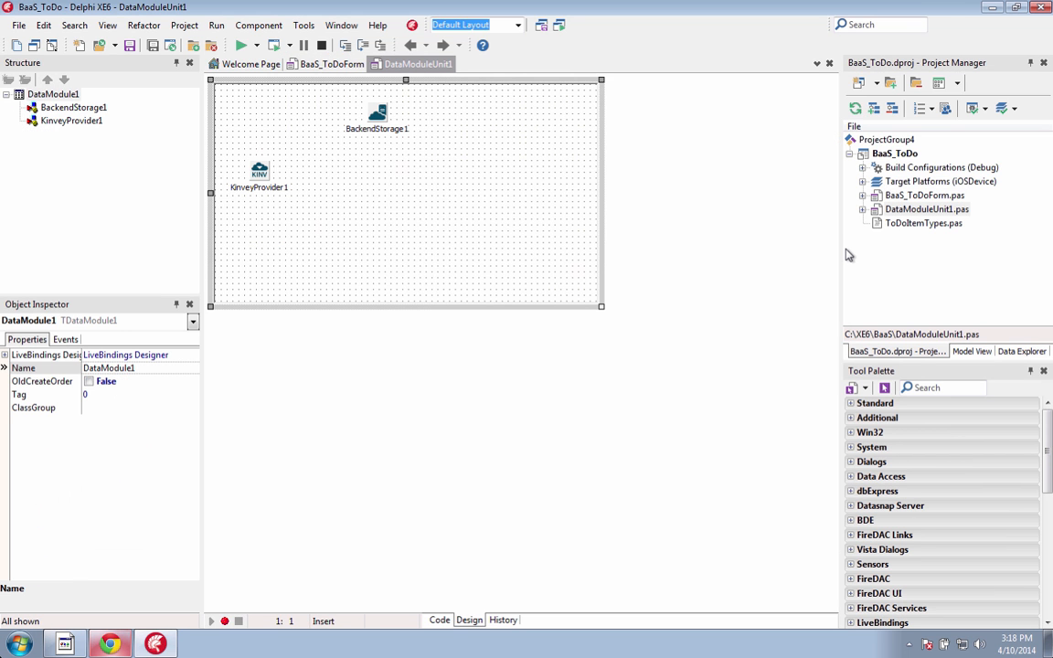
Inspect BackendStorage1's Kinvey provider, then switch to the Baas_ToDoForm design view.
{"action": "left_click", "coordinate": [377, 111]}
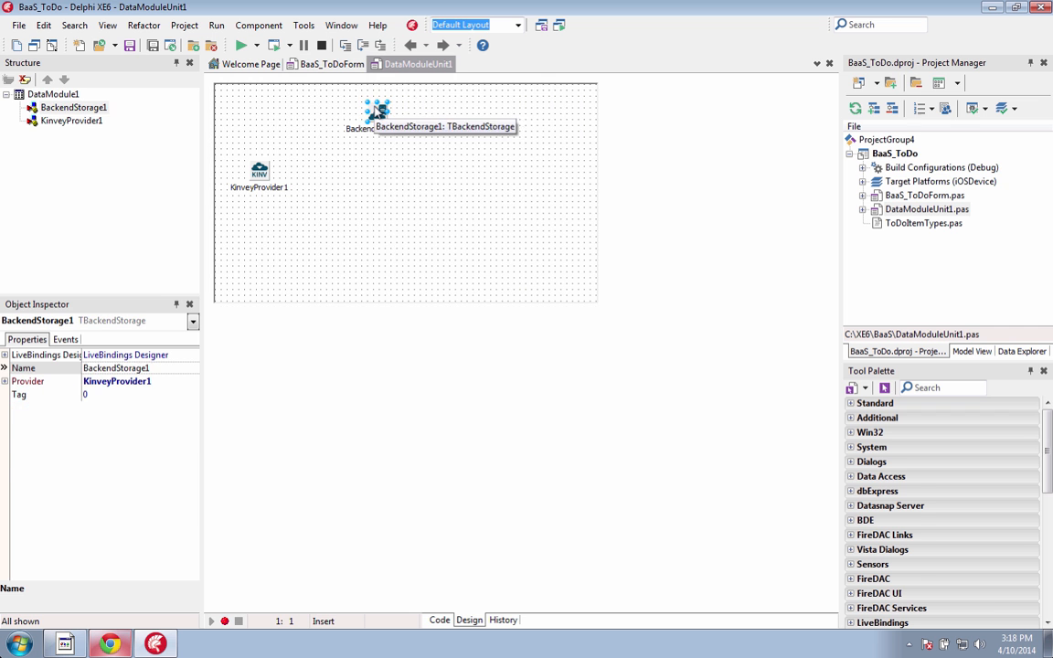
{"action": "left_click", "coordinate": [326, 64]}
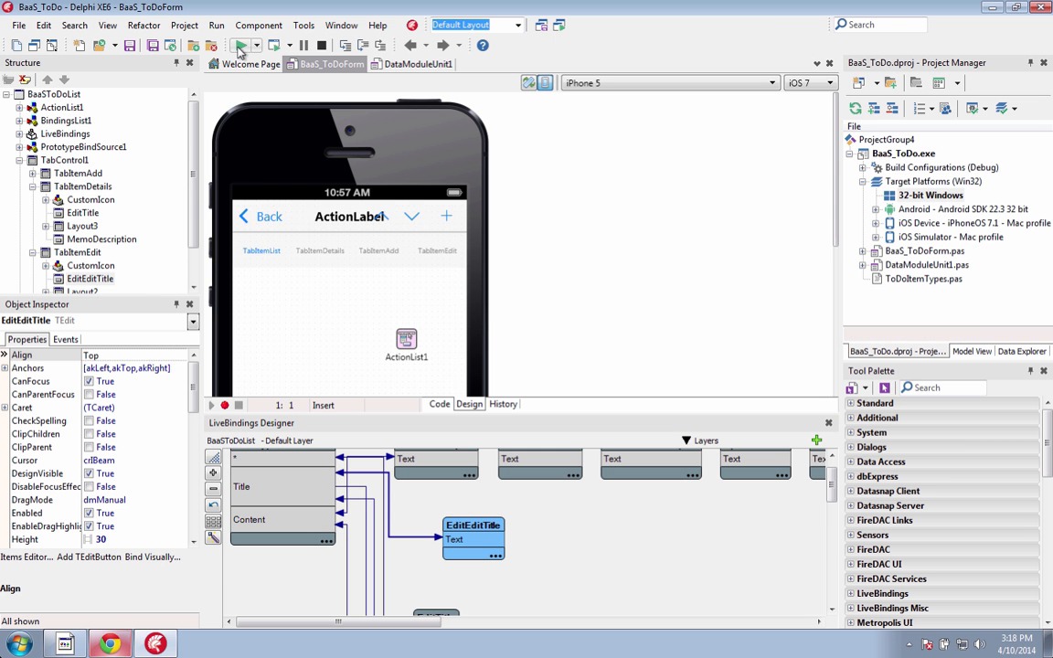
Run the to-do app on the 32-bit Windows target, showing an empty To Do List.
{"action": "left_click", "coordinate": [241, 45]}
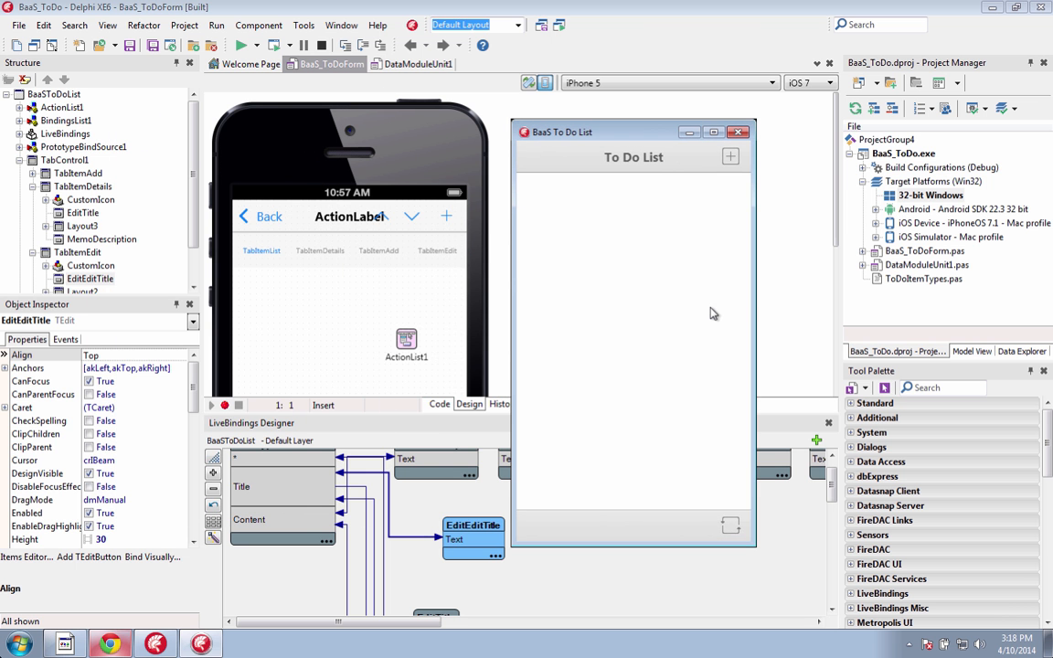
Add a 'Pick up Flowers' to-do noted 'For Mom's Birthday' and save it.
{"action": "left_click", "coordinate": [109, 644]}
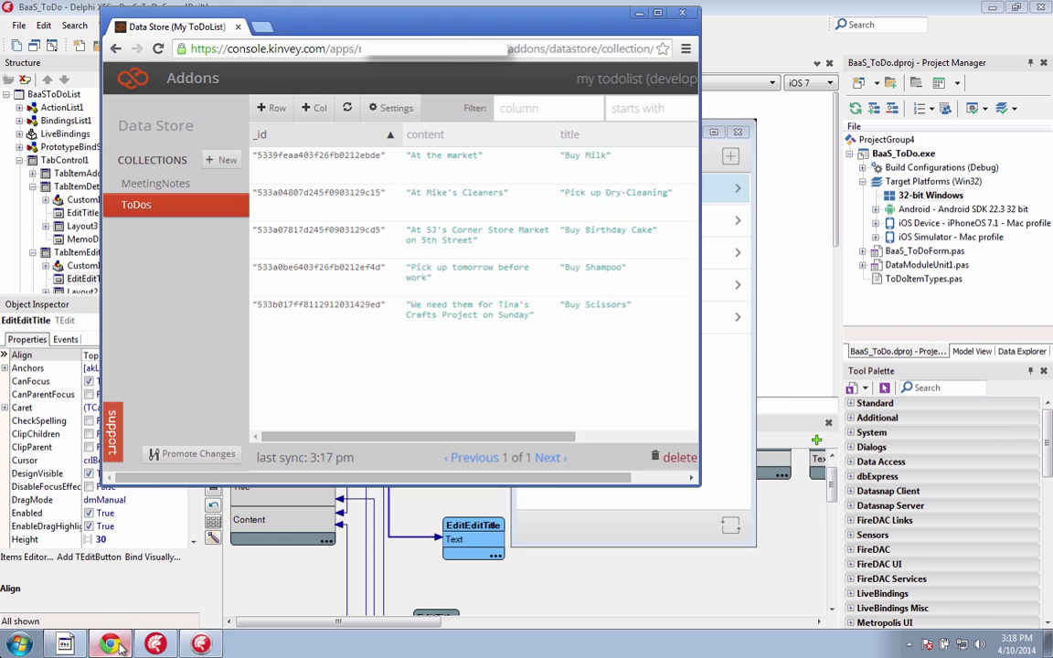
{"action": "type", "text": "Pick up Flowers"}
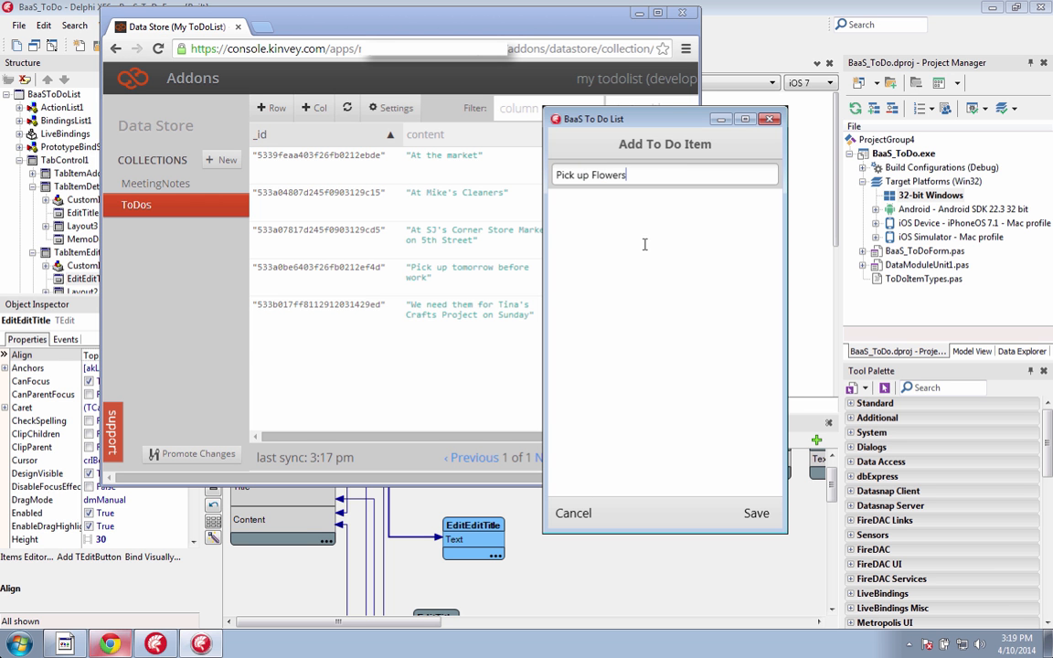
{"action": "type", "text": "For Mom's"}
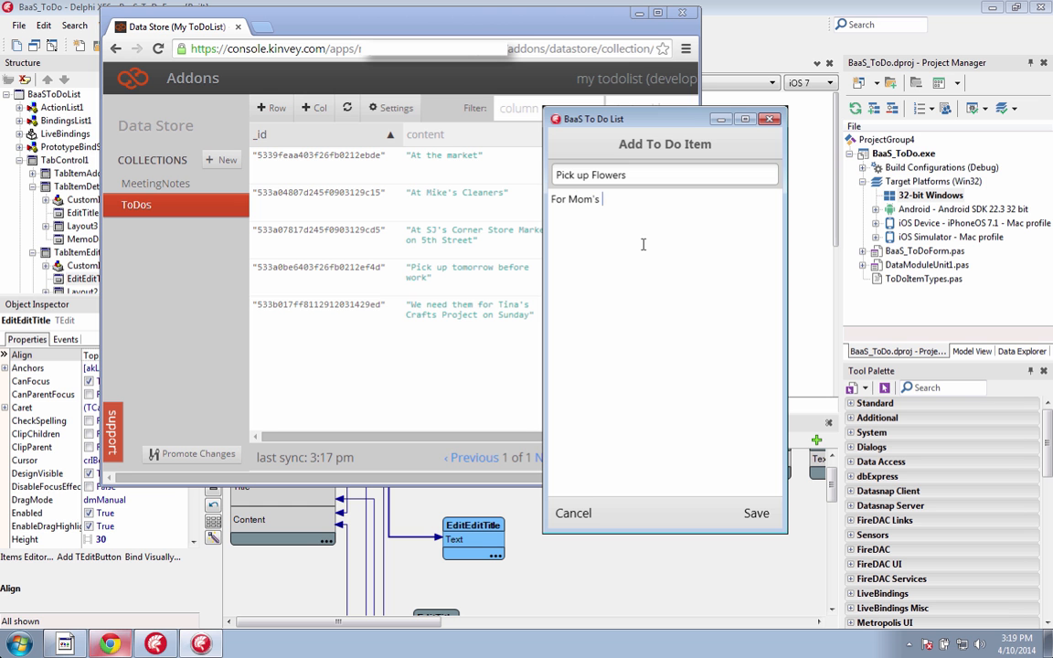
{"action": "type", "text": "Birthday"}
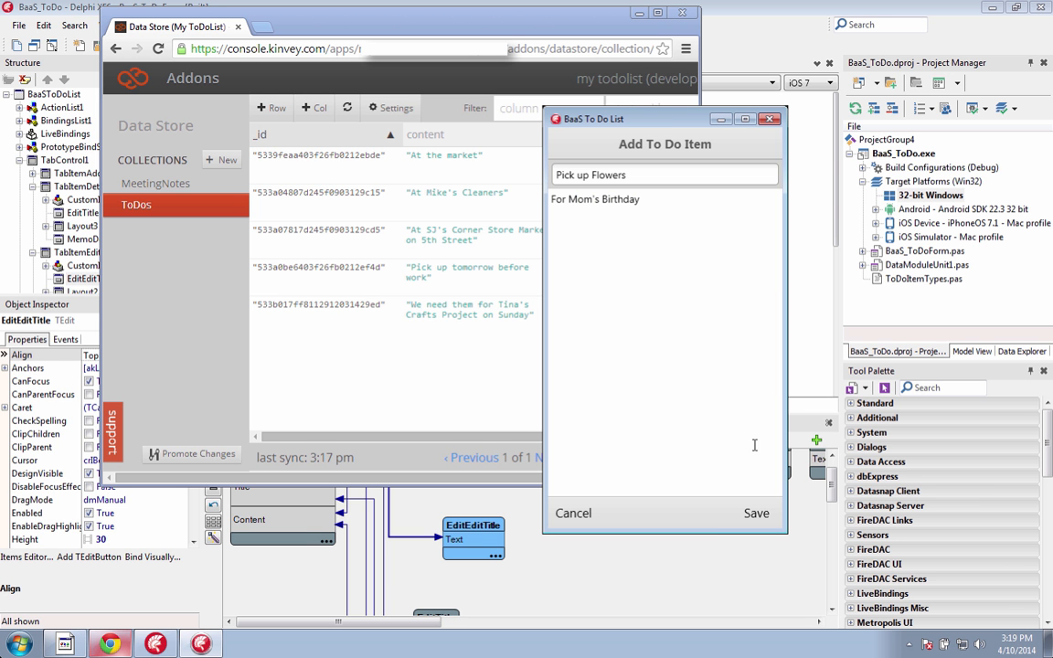
{"action": "left_click", "coordinate": [757, 512]}
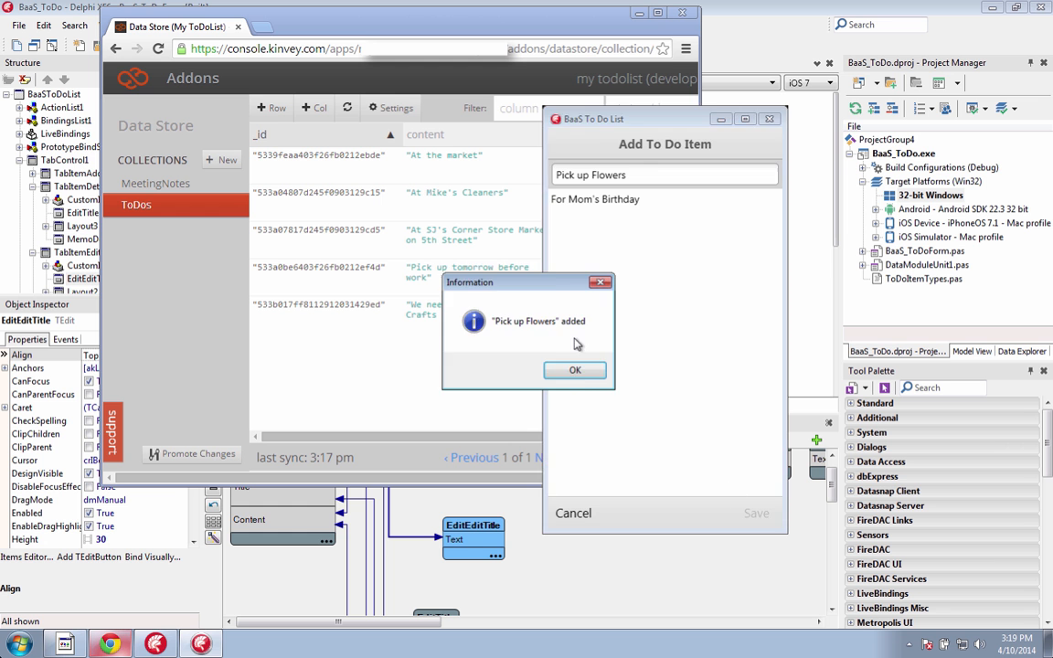
{"action": "left_click", "coordinate": [574, 369]}
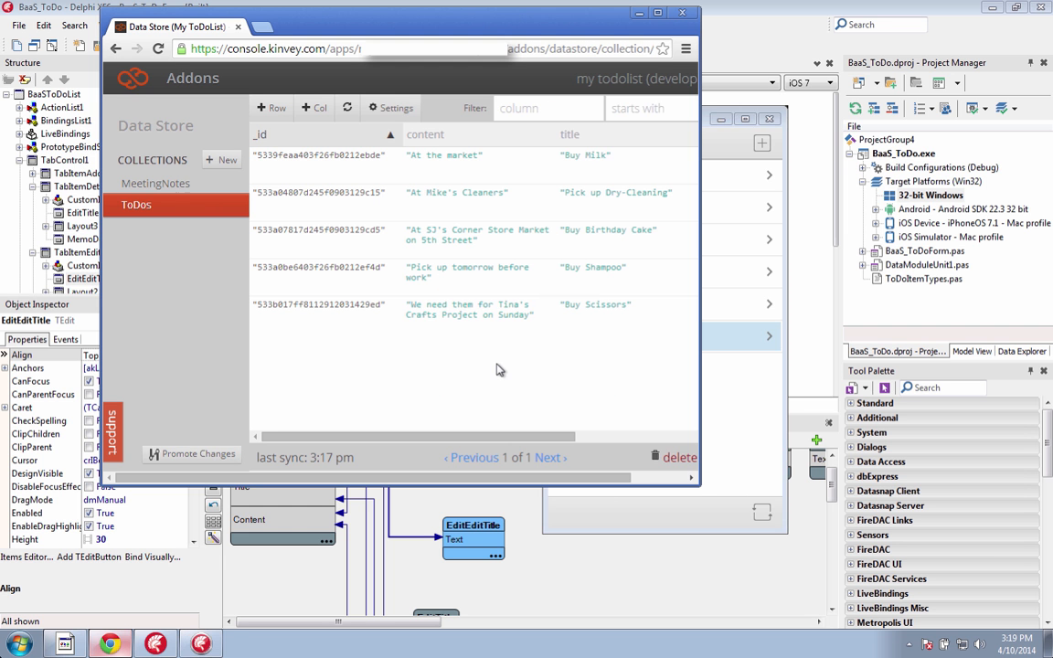
Refresh the Kinvey ToDos collection to show the new item, then edit an item on the iPod app.
{"action": "left_click", "coordinate": [348, 108]}
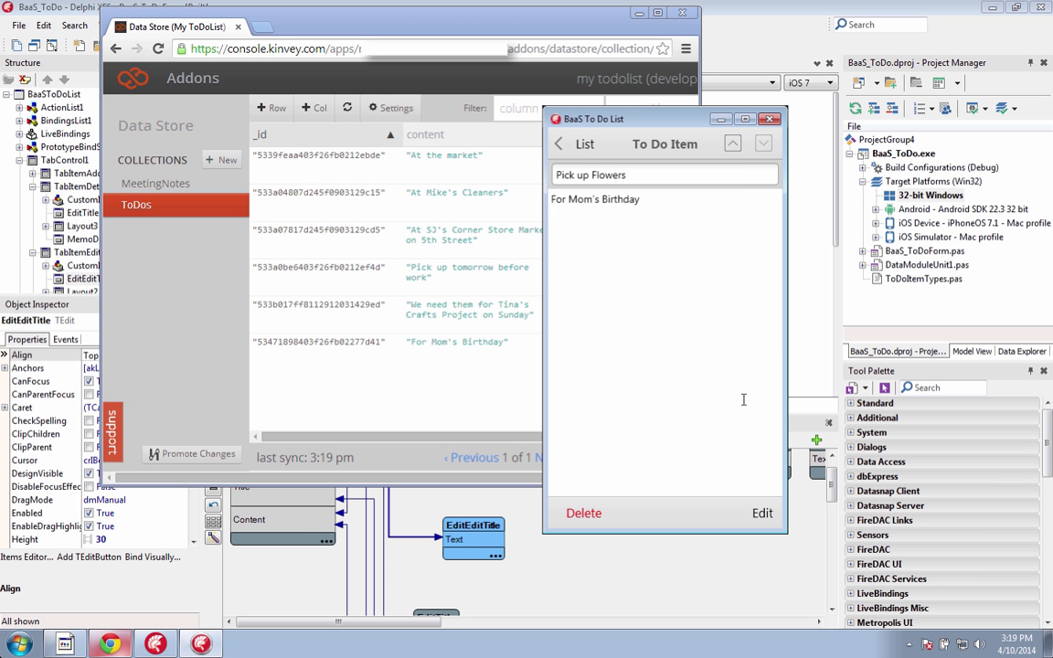
{"action": "left_click", "coordinate": [558, 143]}
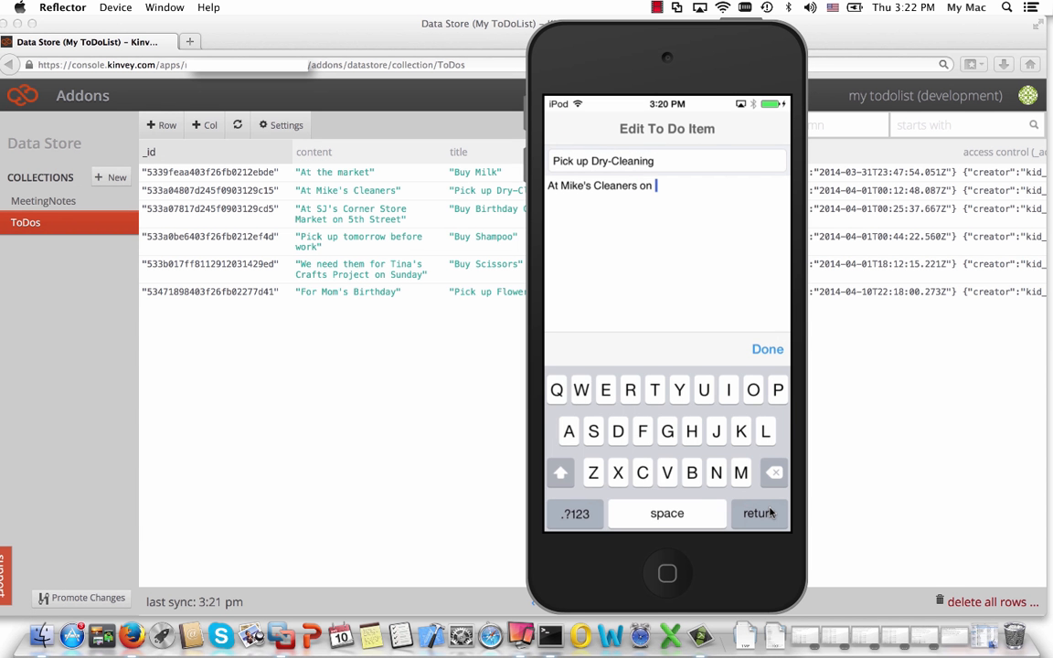
{"action": "type", "text": "2"}
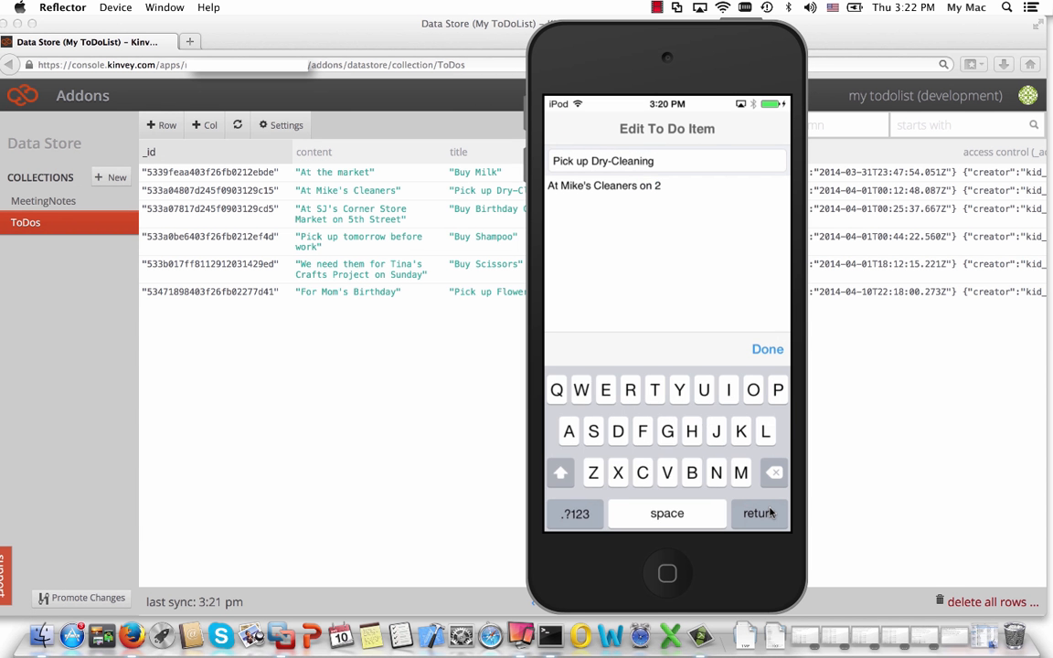